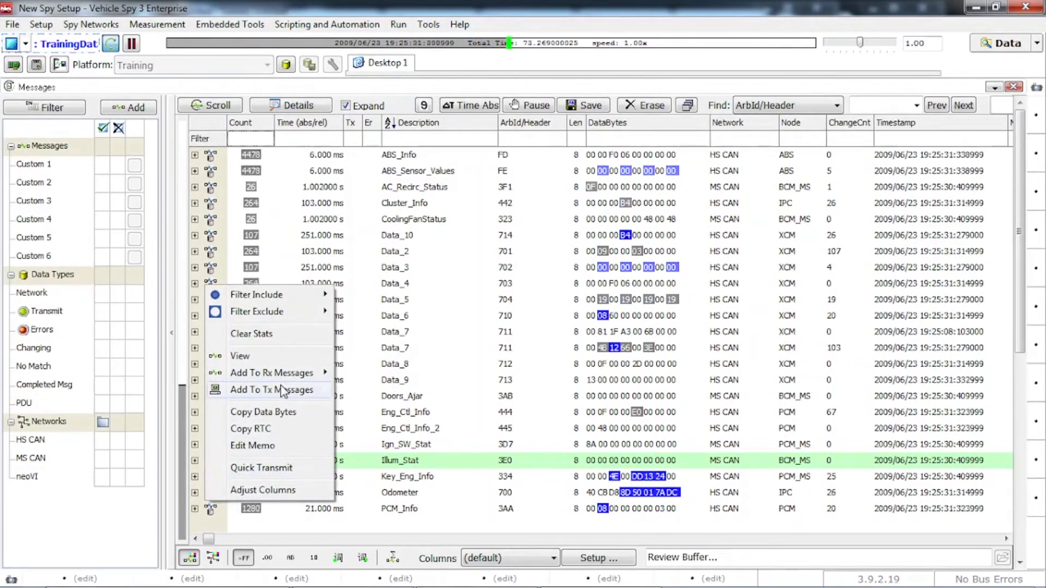
mouse_move(271, 391)
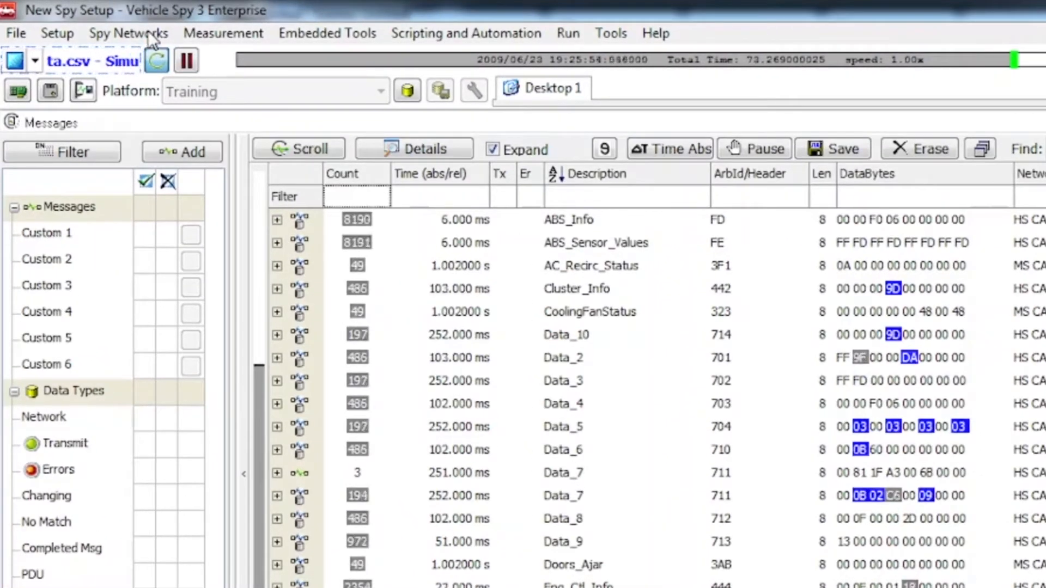
Step: Bring up the Tx Panel listing Data_7, Illum_Stat and Odometer from Spy Networks
left_click(128, 33)
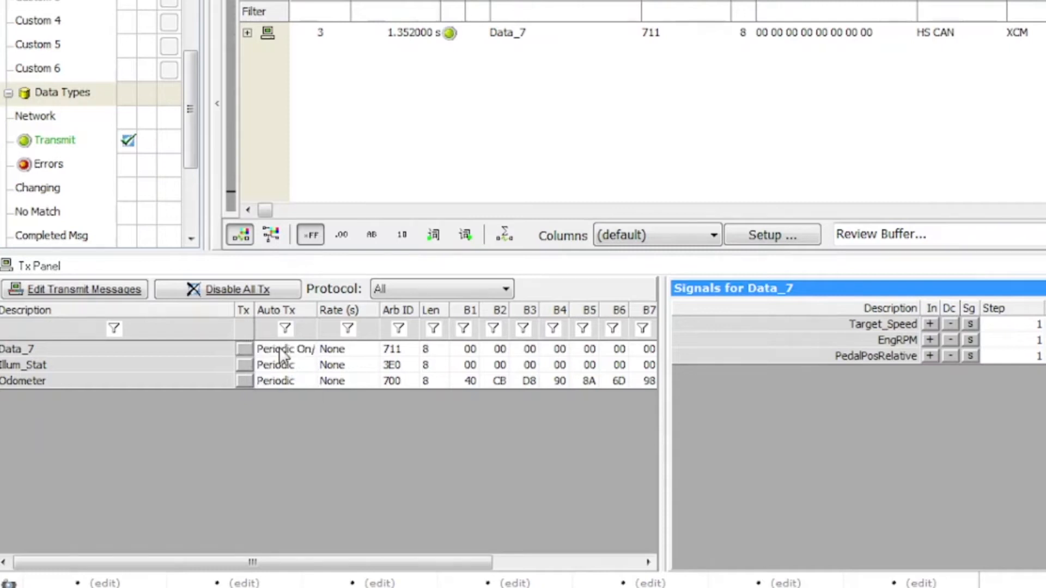
Step: Set Data_7's Auto Tx mode to Periodic and transmit it once
left_click(285, 348)
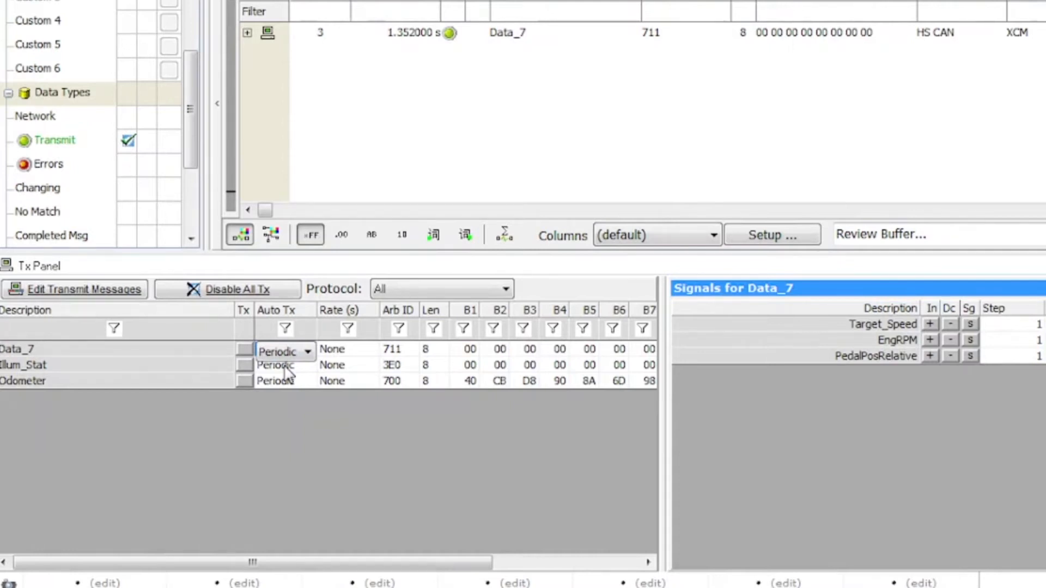
left_click(307, 352)
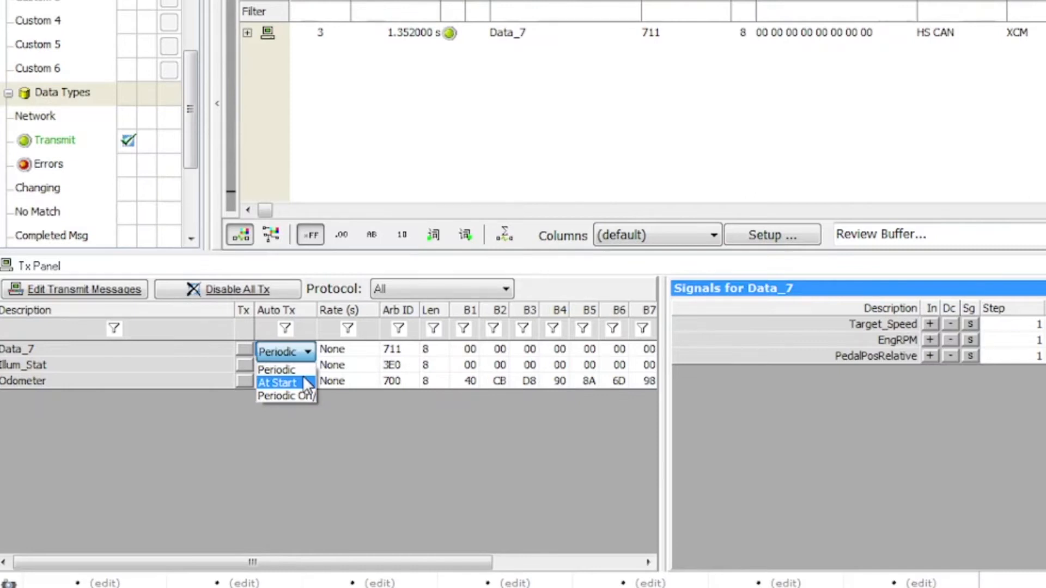
mouse_move(304, 397)
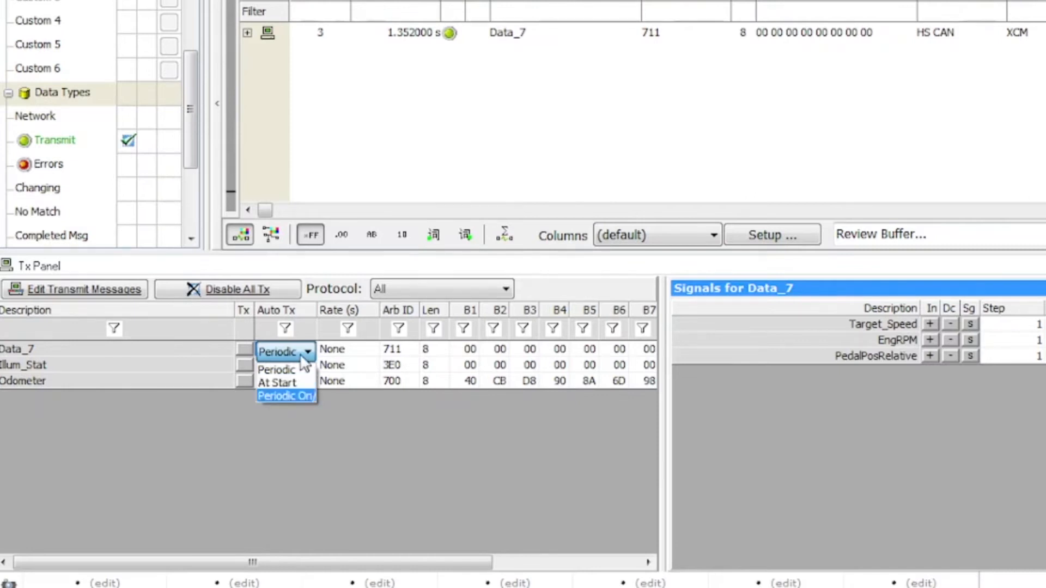
left_click(276, 370)
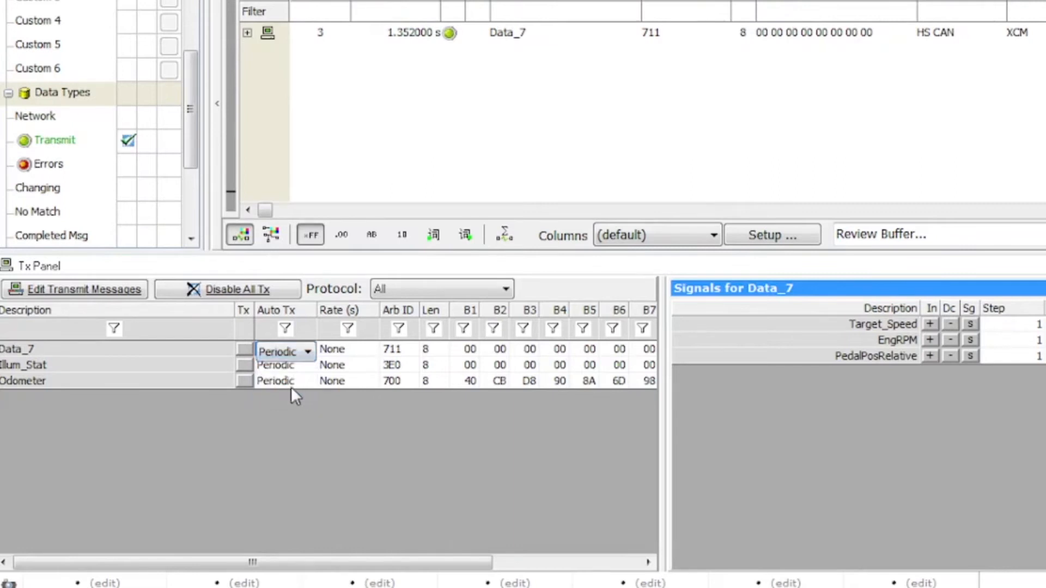
left_click(283, 349)
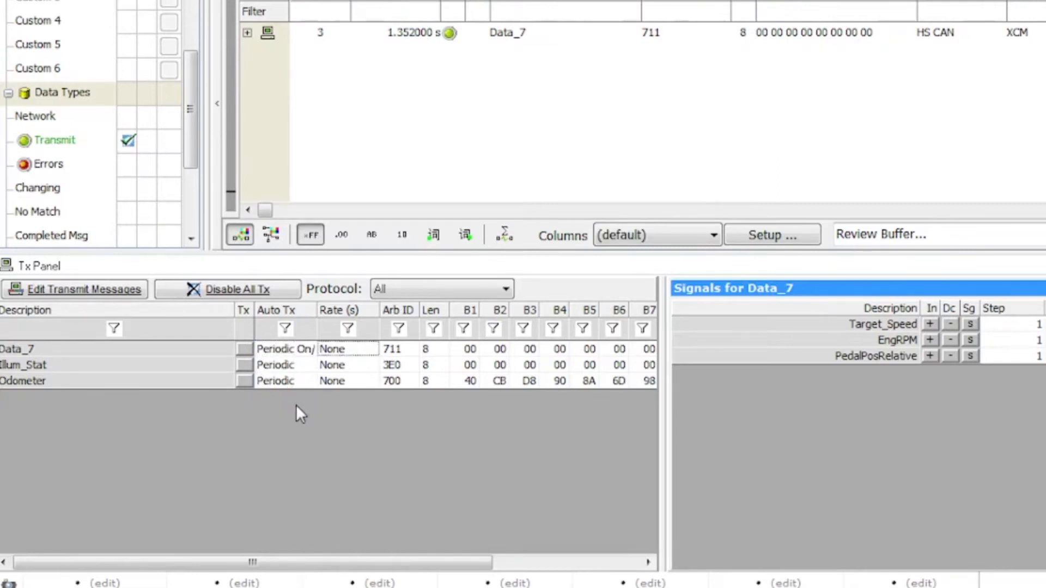
left_click(243, 349)
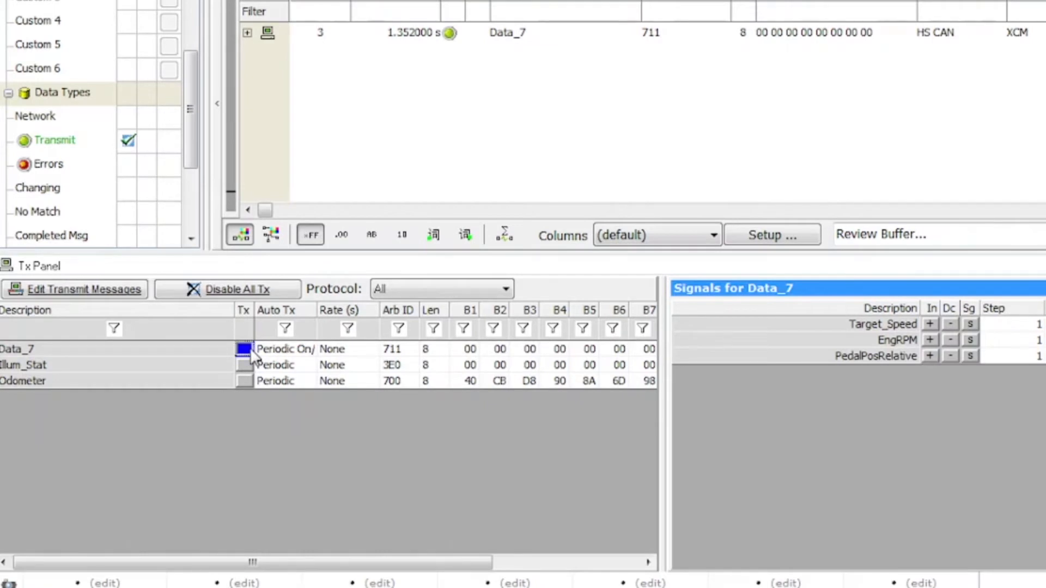
left_click(244, 349)
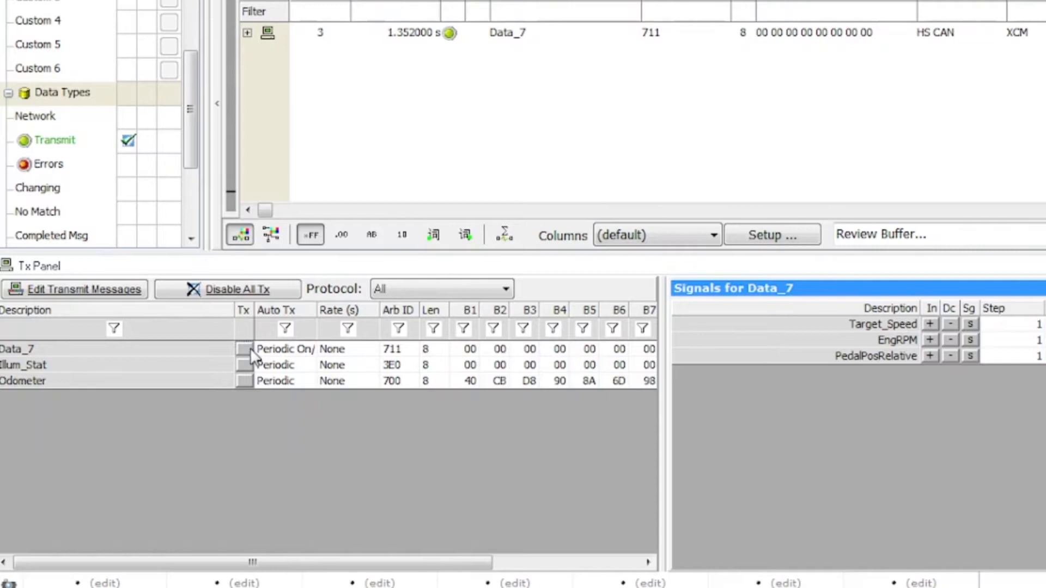
mouse_move(297, 358)
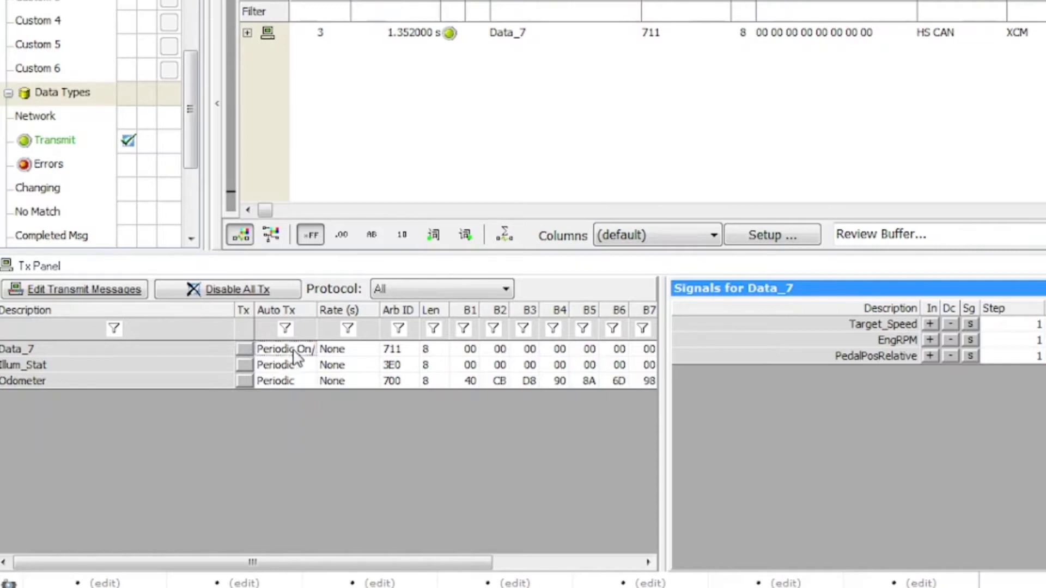
left_click(244, 349)
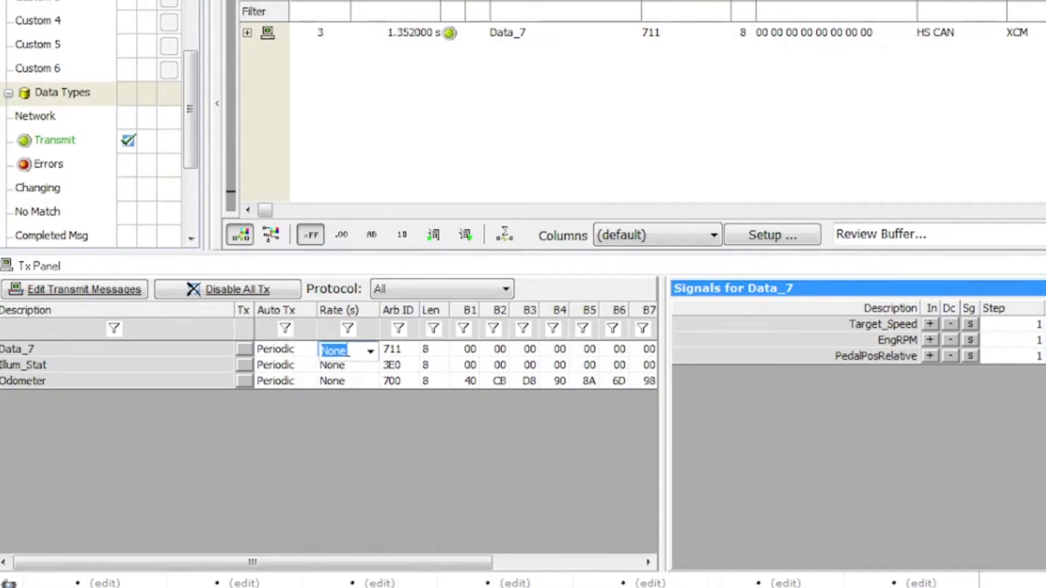
Step: Set Data_7's rate to 0.005 s and begin editing its Target_Speed value to 10 kph
left_click(370, 350)
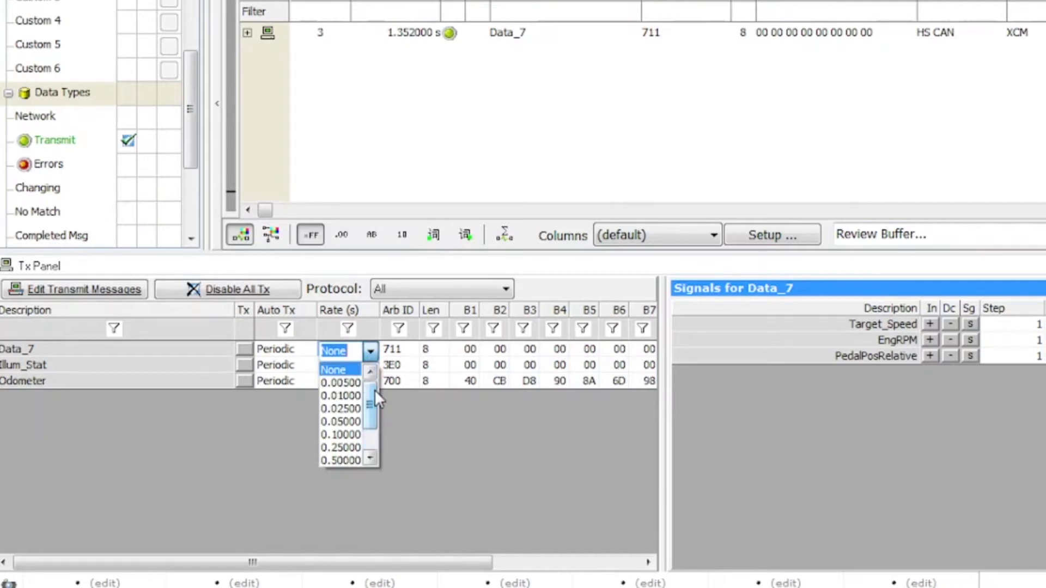
type("0.00")
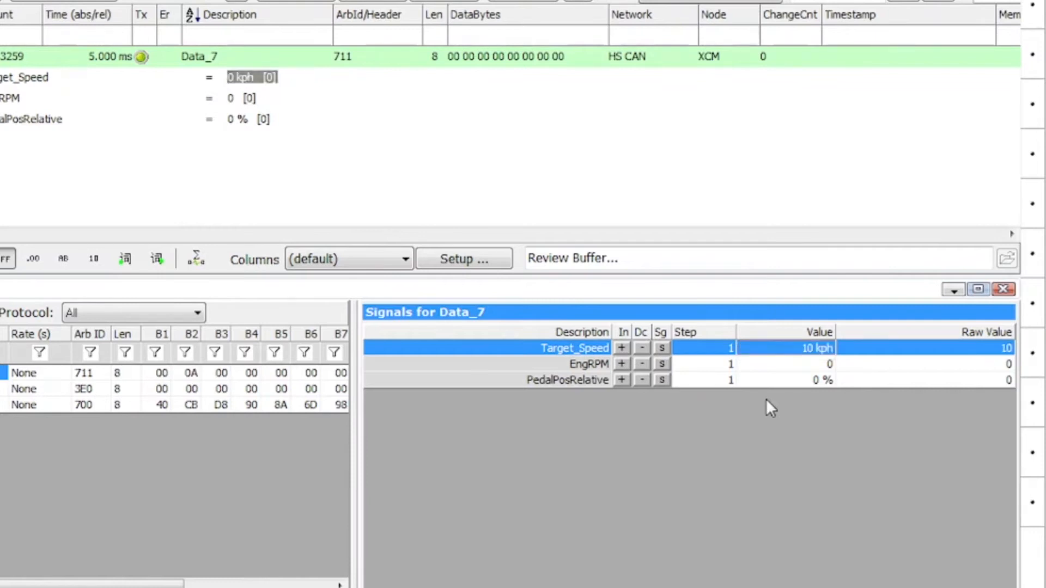
left_click(621, 364)
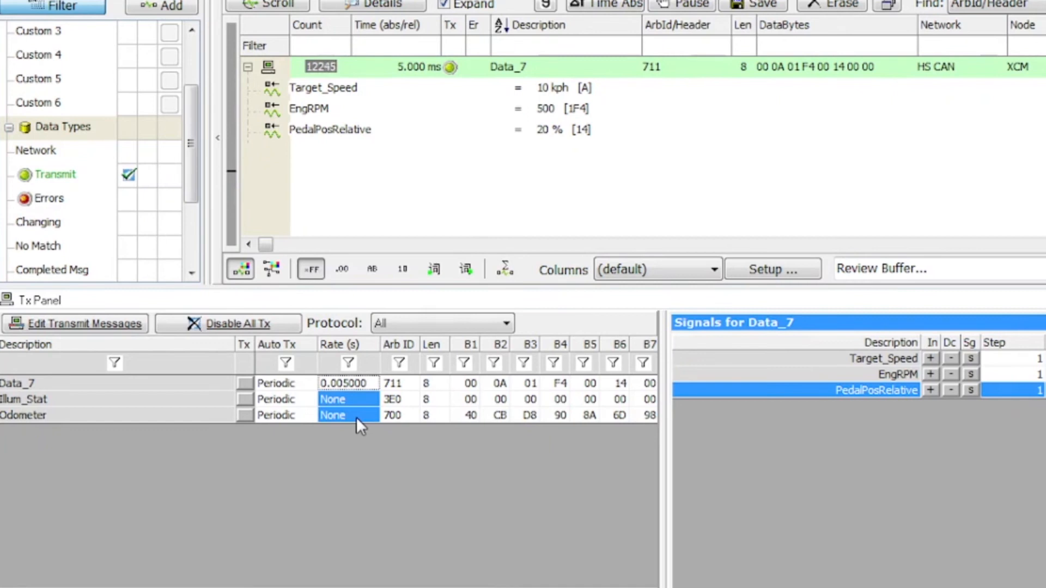
Step: Fill the 0.005 s rate down to Illum_Stat and Odometer
right_click(332, 416)
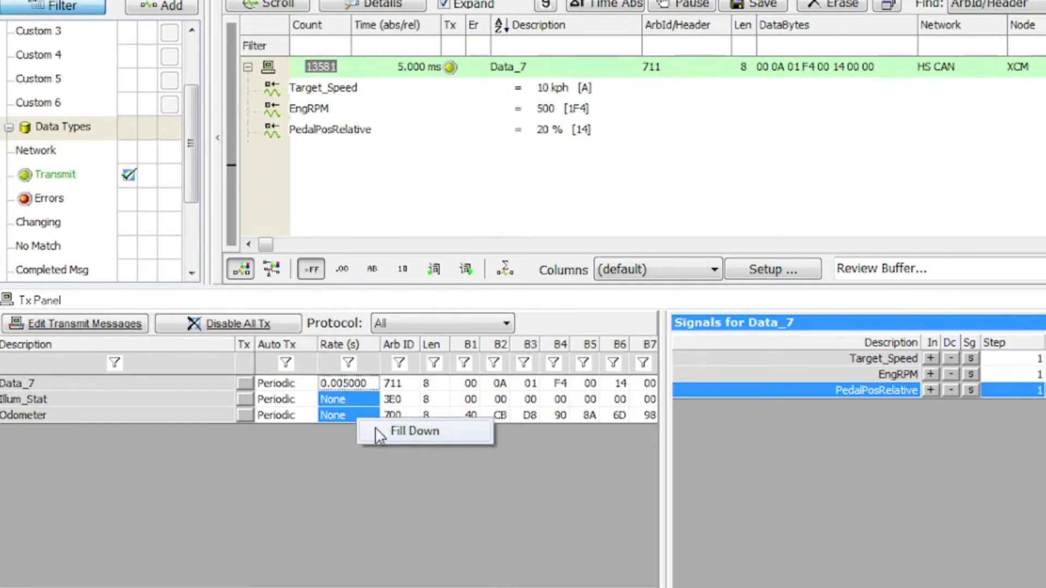
left_click(414, 432)
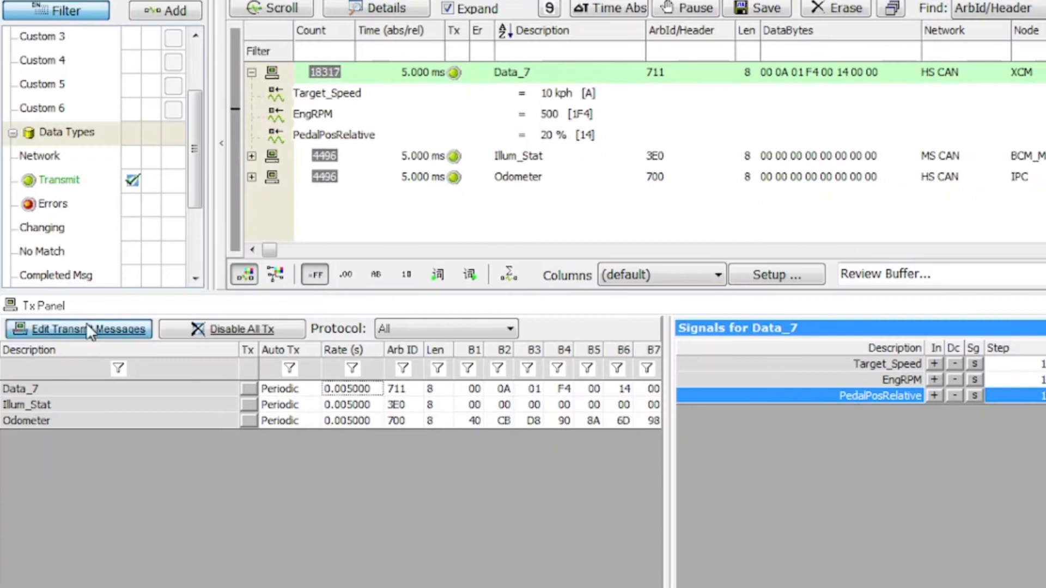
Step: Add Tx Message HS CAN 4 (ID 120) in the editor and transmit it from the Tx Panel
left_click(79, 329)
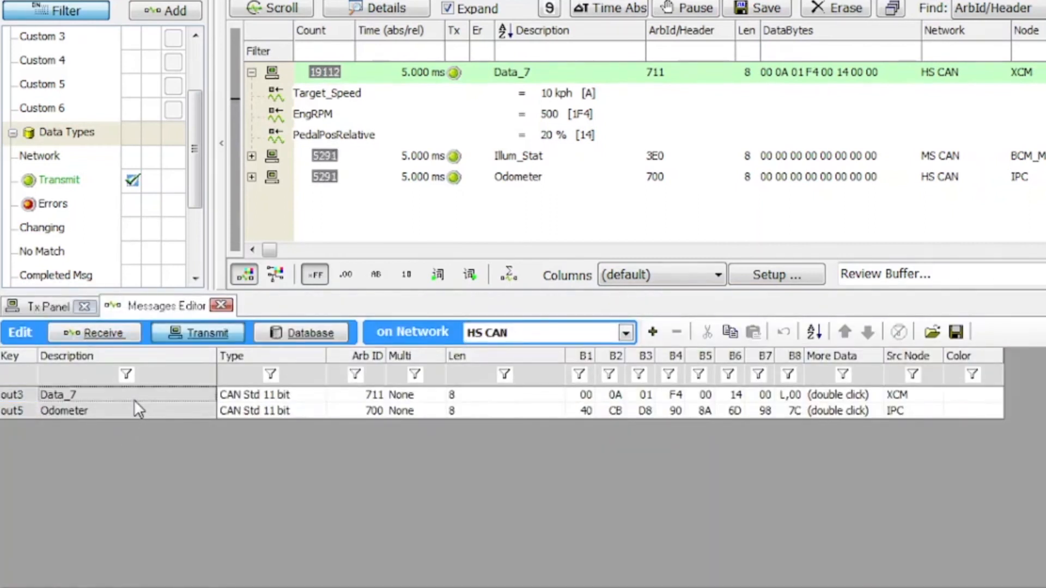
left_click(653, 333)
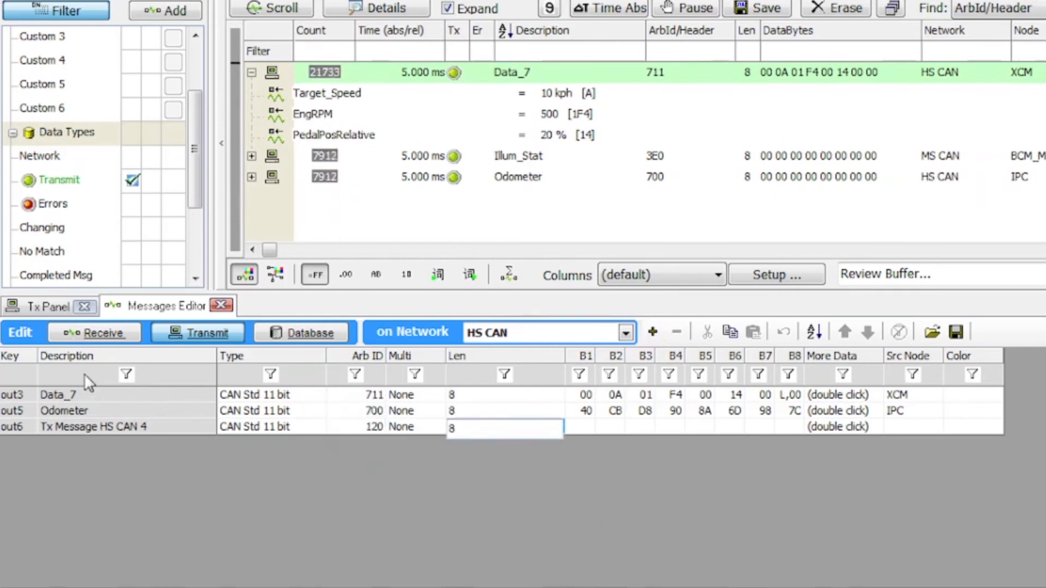
left_click(37, 305)
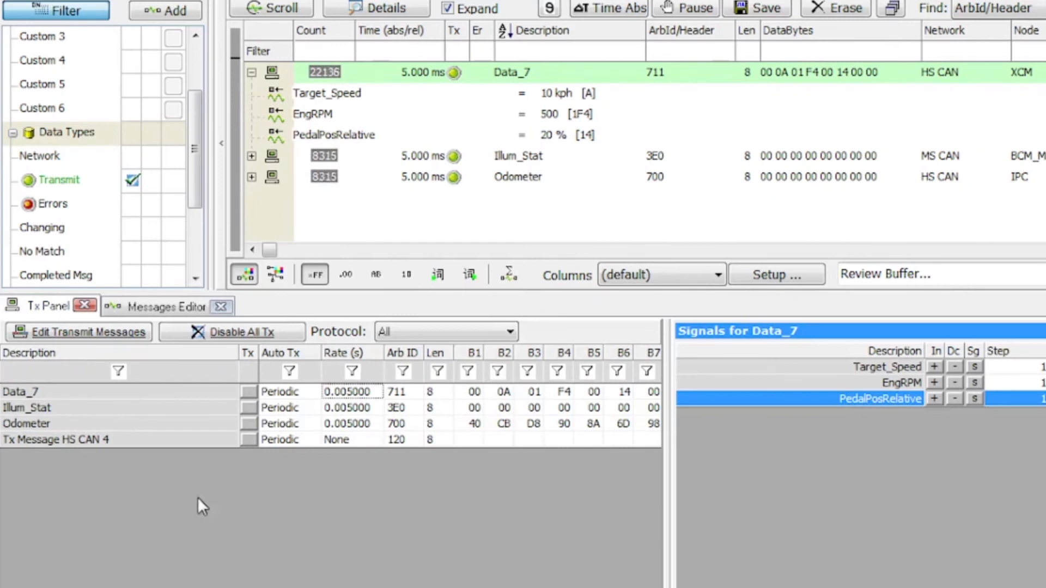
left_click(248, 439)
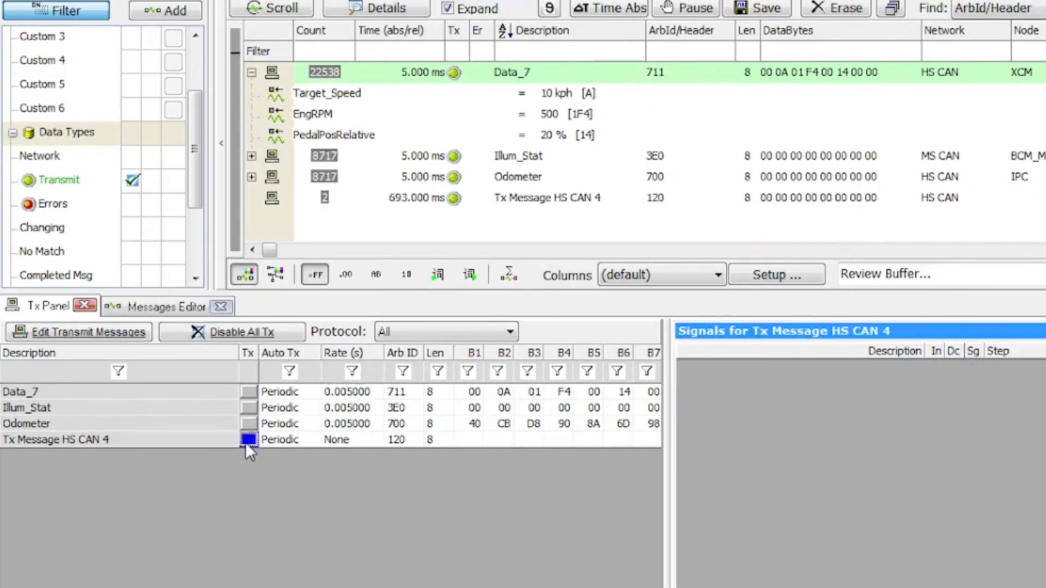
left_click(249, 439)
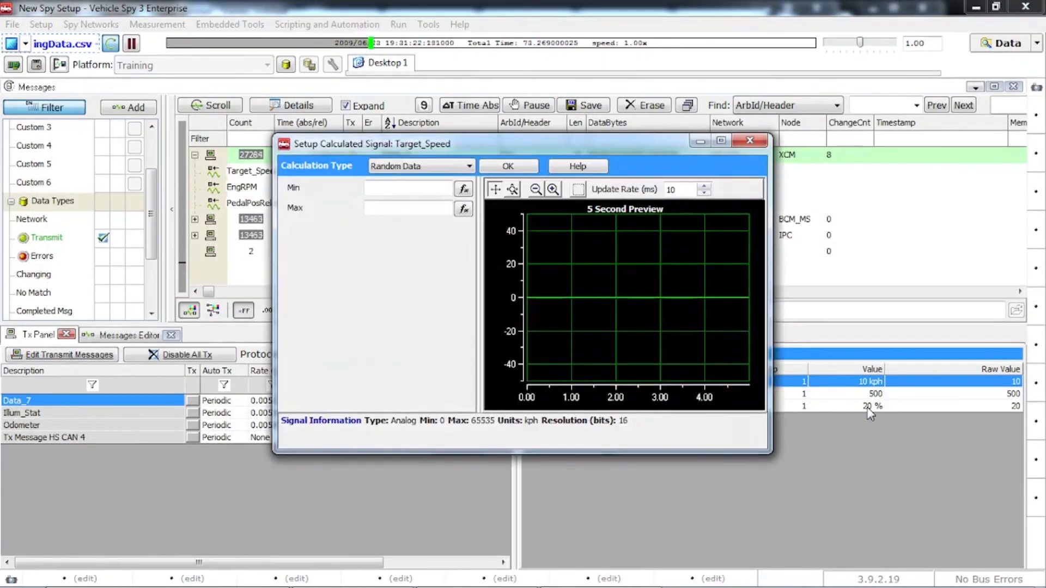
Step: Browse the Min expression builder, cancel it, and set Target_Speed's calculation type to Ramp
left_click(463, 189)
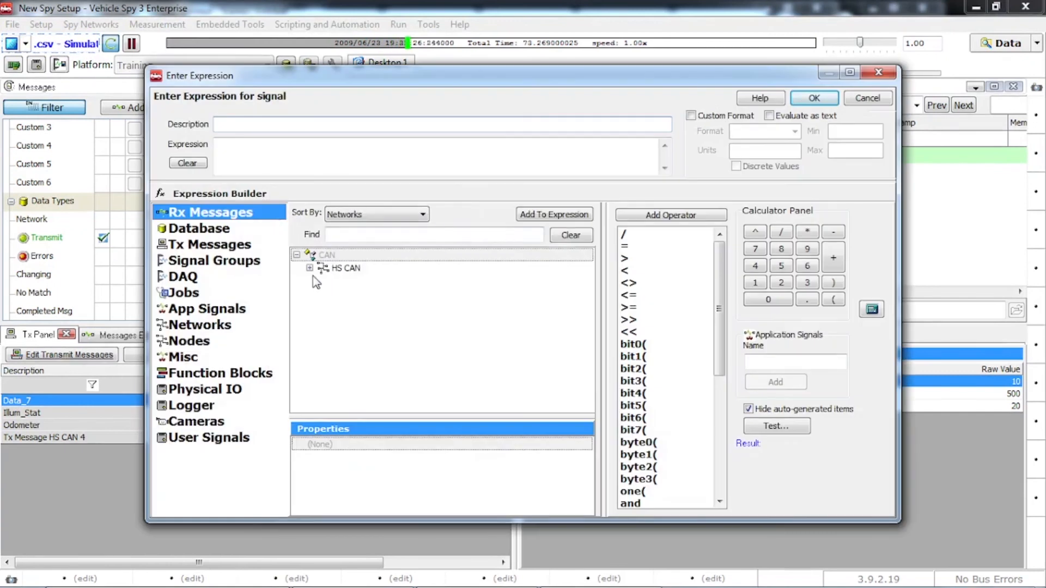
left_click(322, 268)
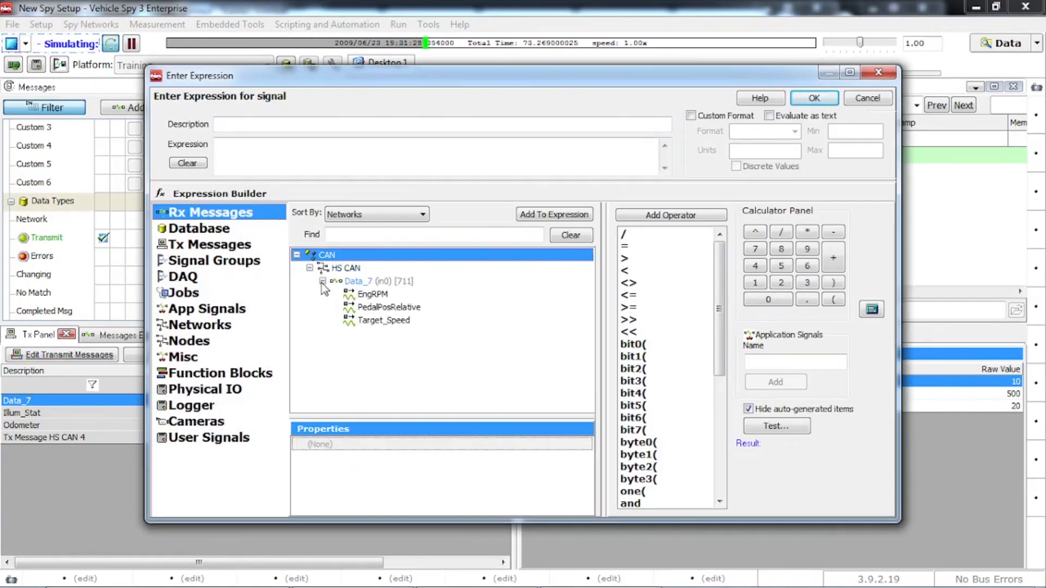
left_click(389, 307)
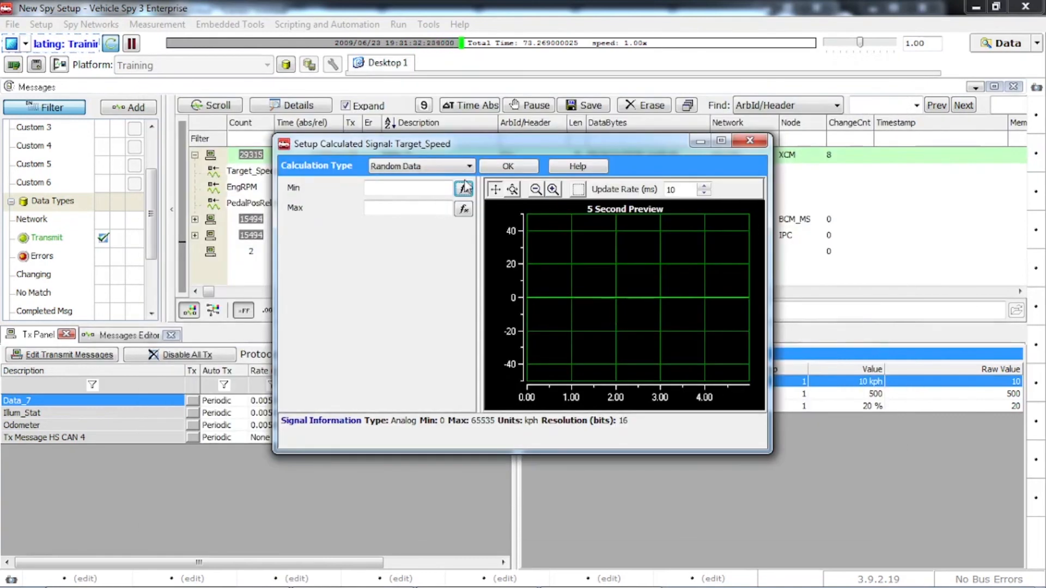
left_click(420, 165)
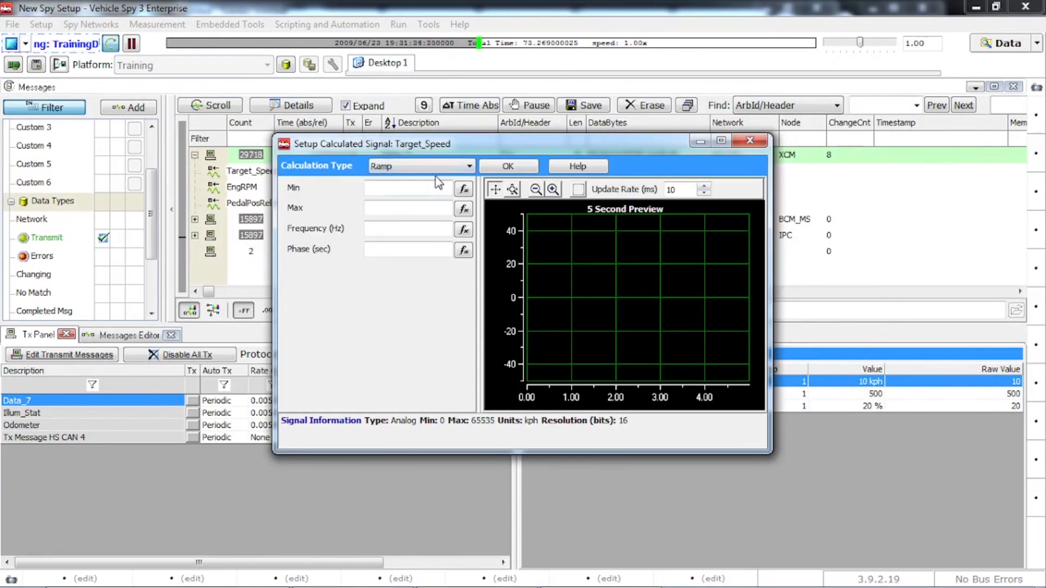